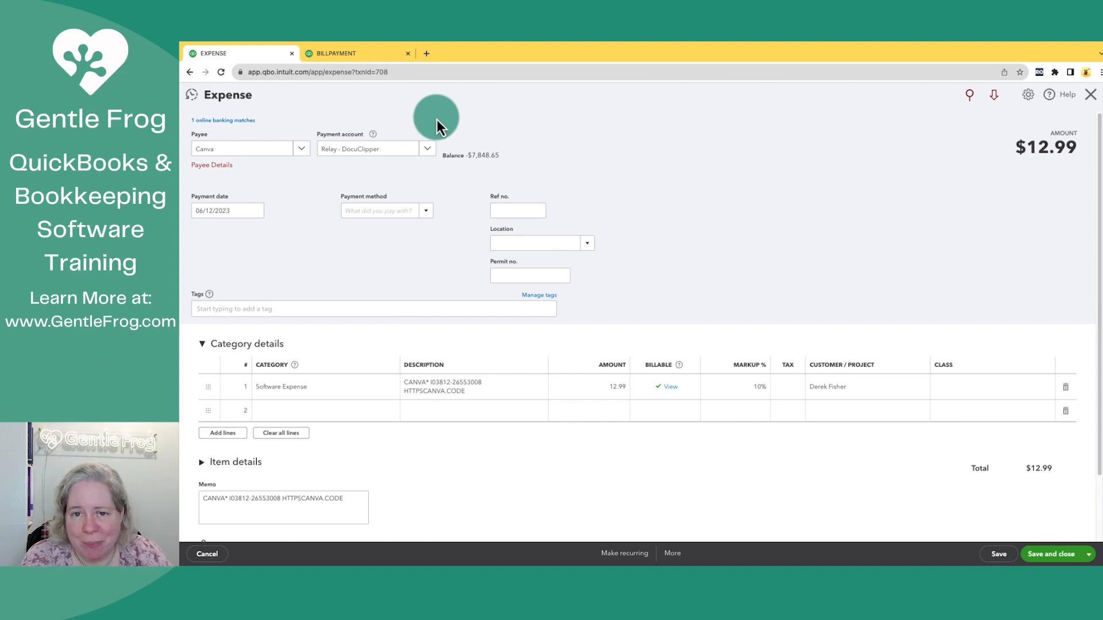
mouse_move(369, 141)
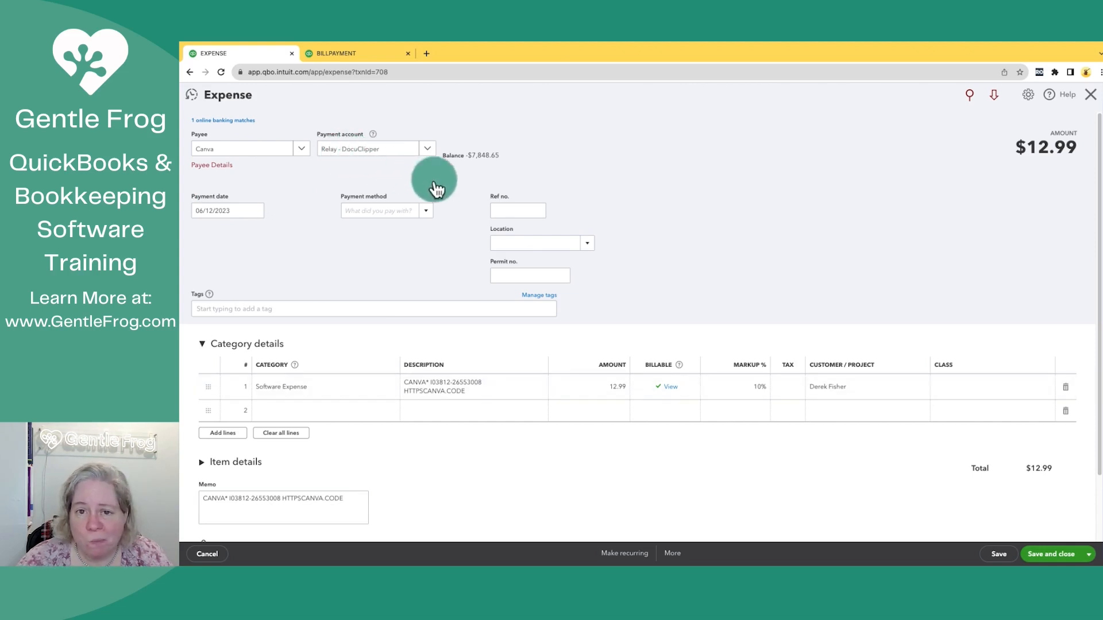
mouse_move(728, 274)
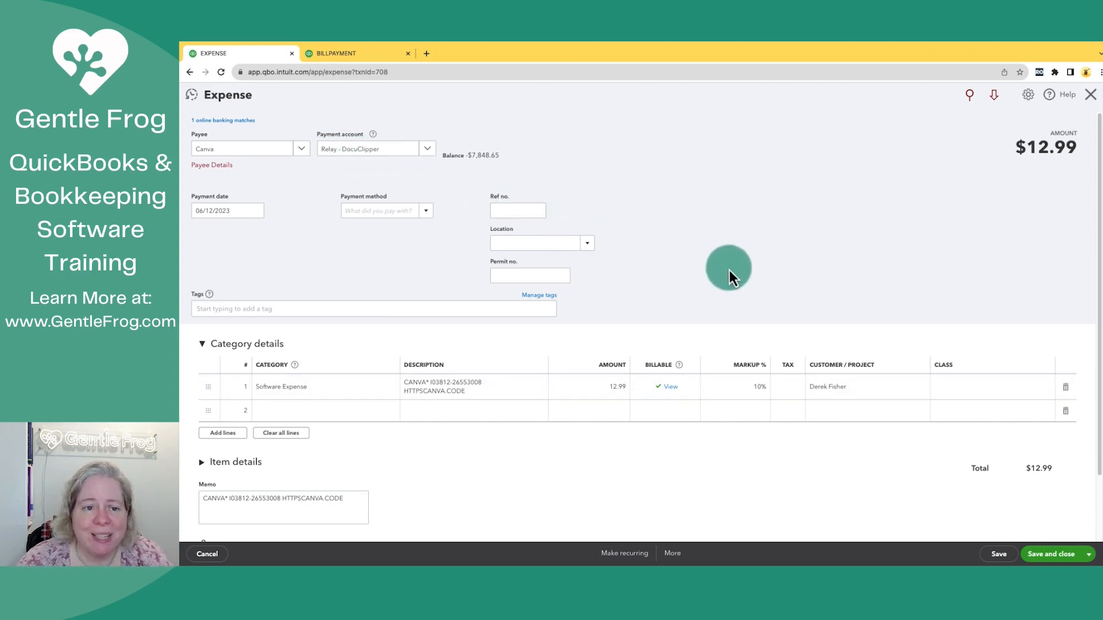
Switch to the browser tab showing Canva Bill Payment #1 for $12.99.
click(336, 53)
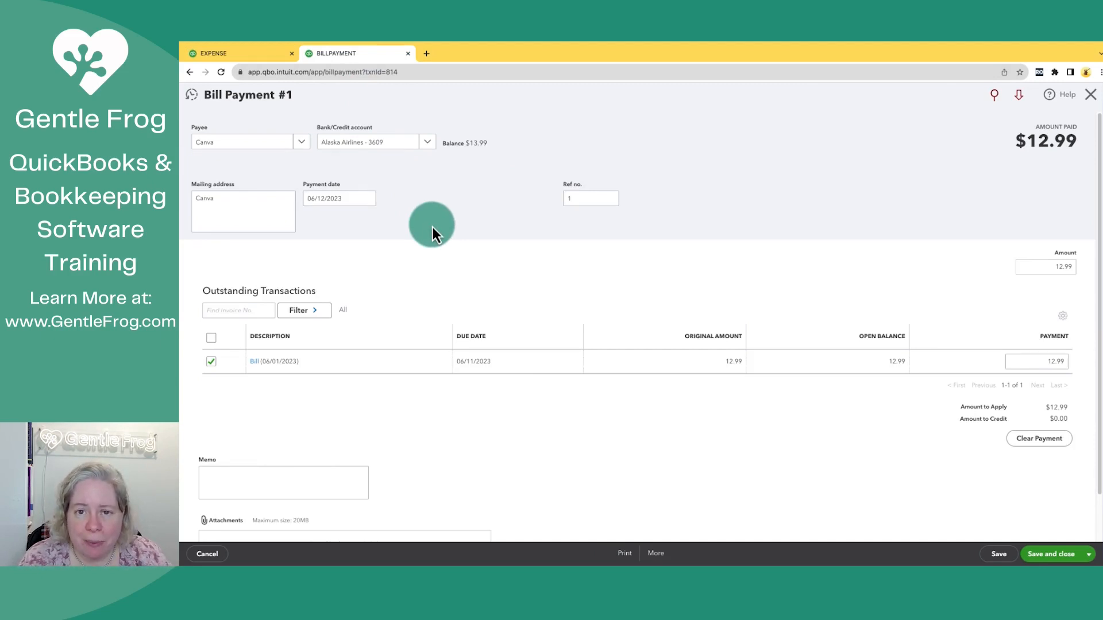
mouse_move(468, 219)
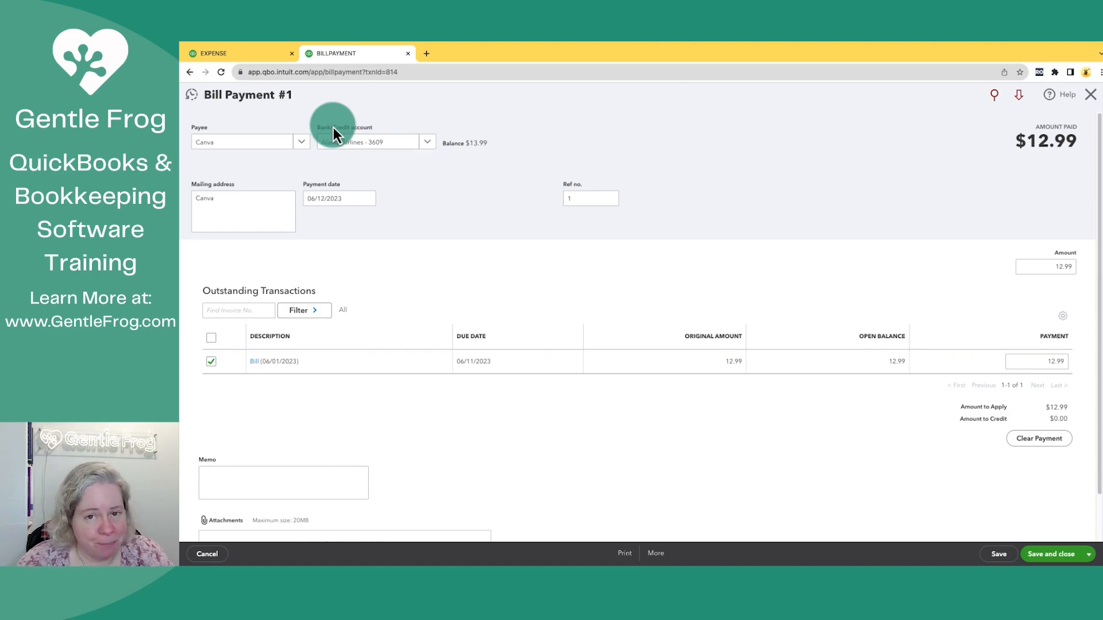
mouse_move(422, 148)
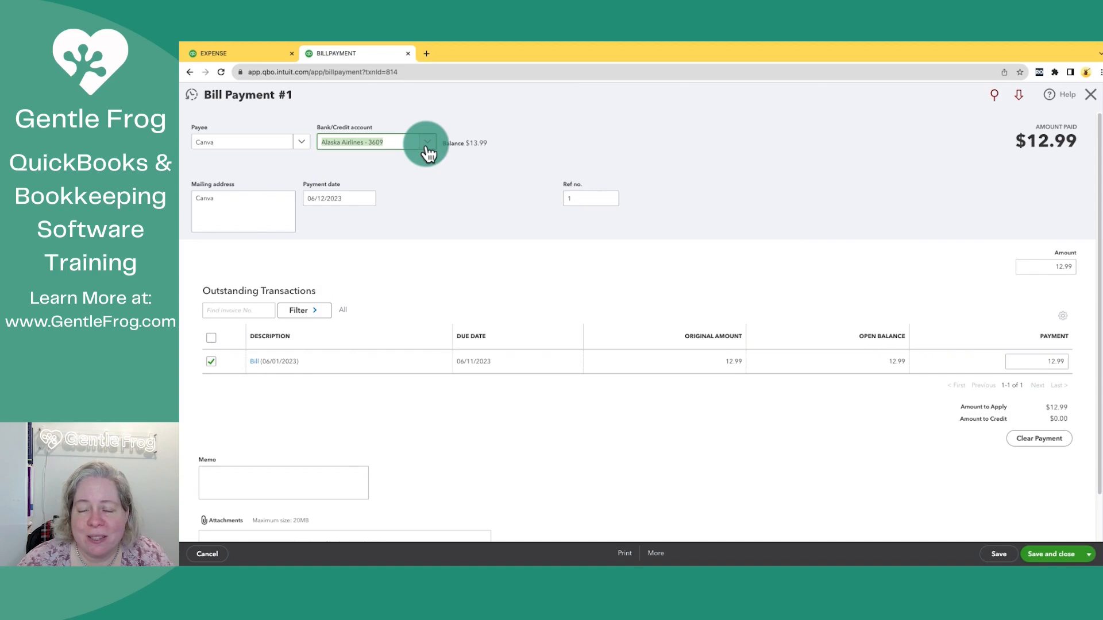
click(239, 53)
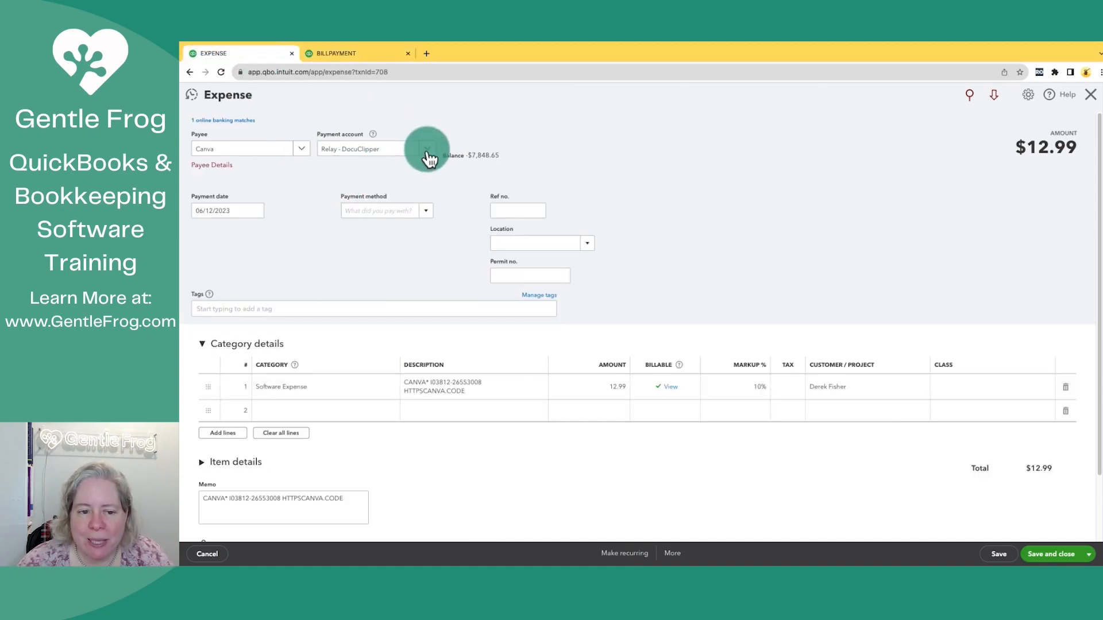
click(429, 148)
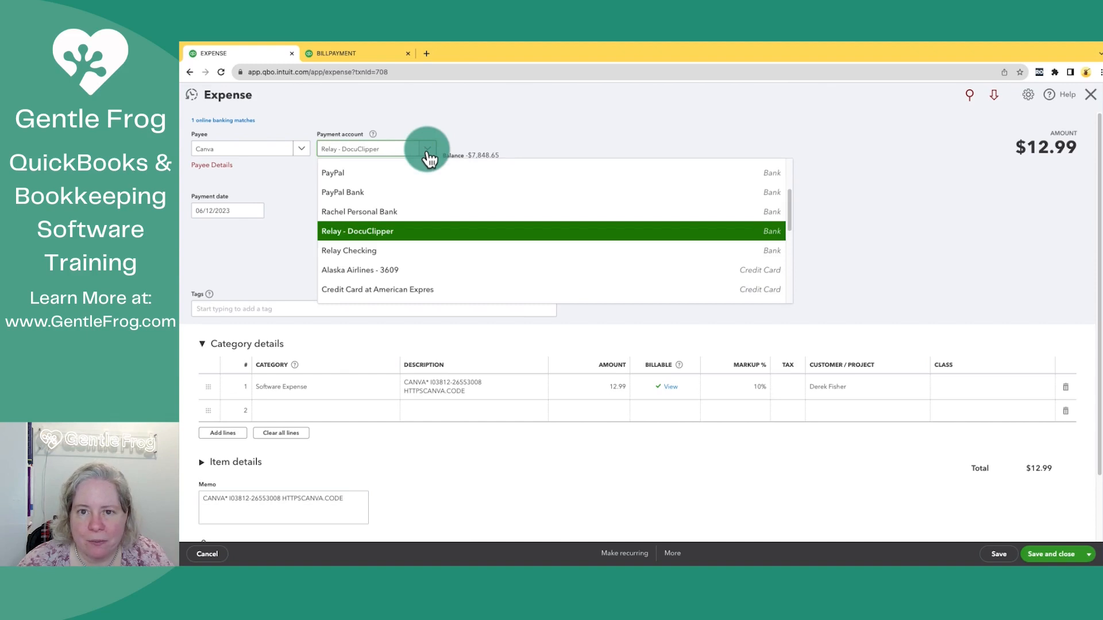
click(357, 231)
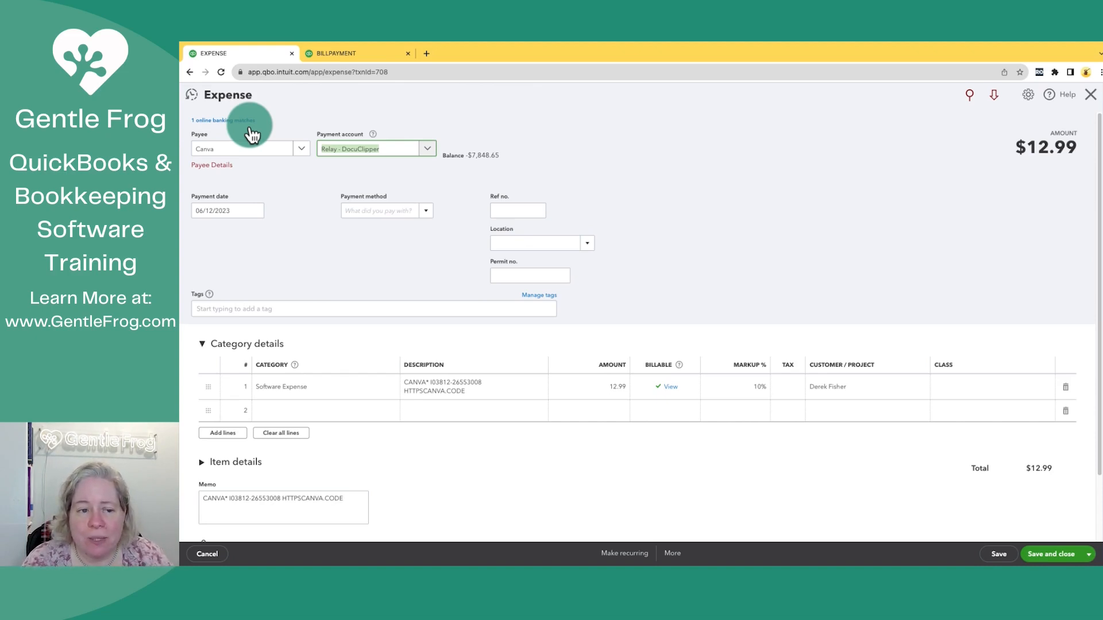
click(335, 53)
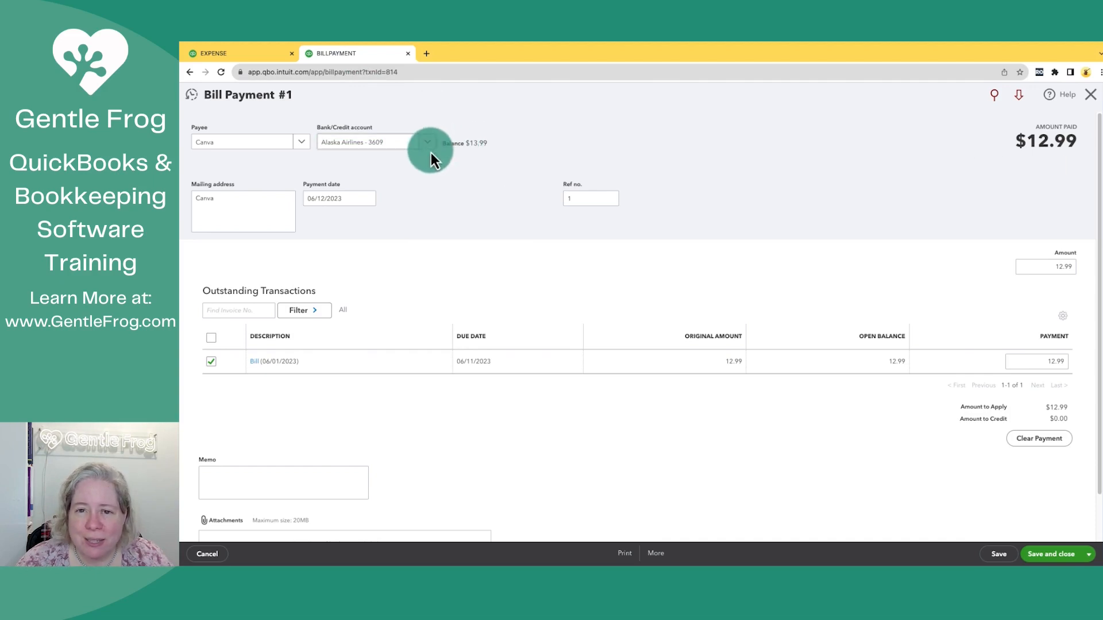
mouse_move(492, 193)
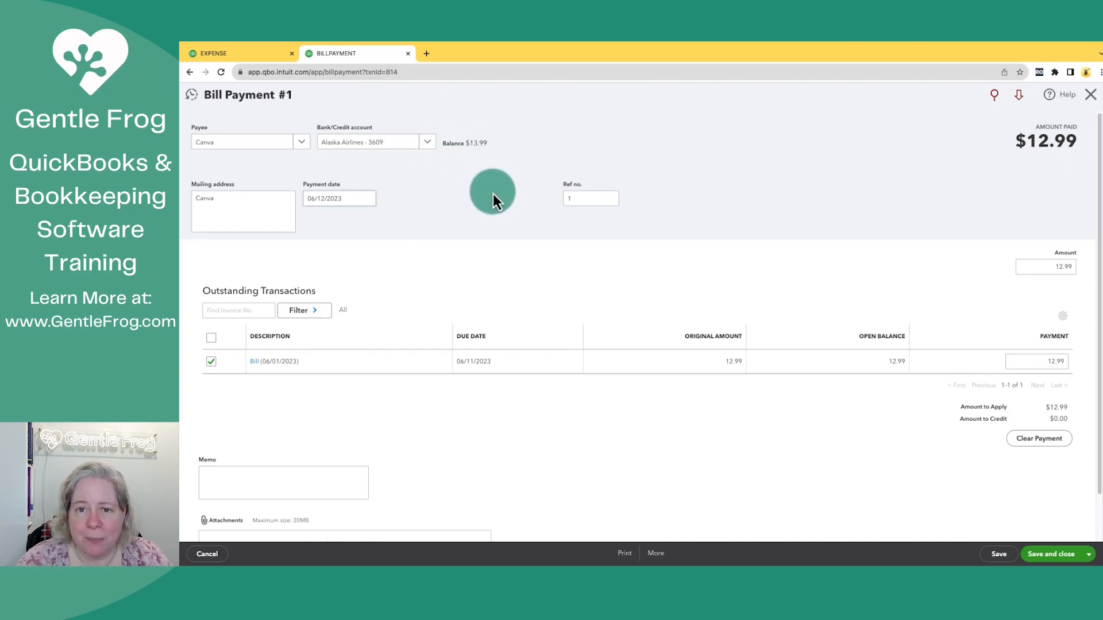
mouse_move(633, 506)
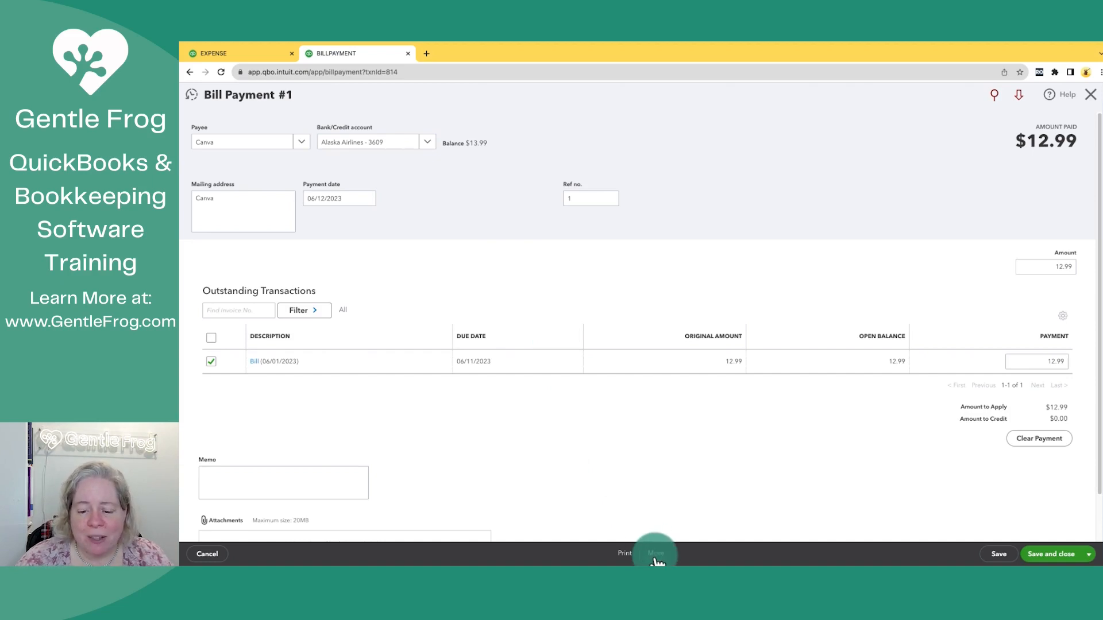
Delete the $12.99 Canva bill payment via More > Delete and confirm.
click(654, 553)
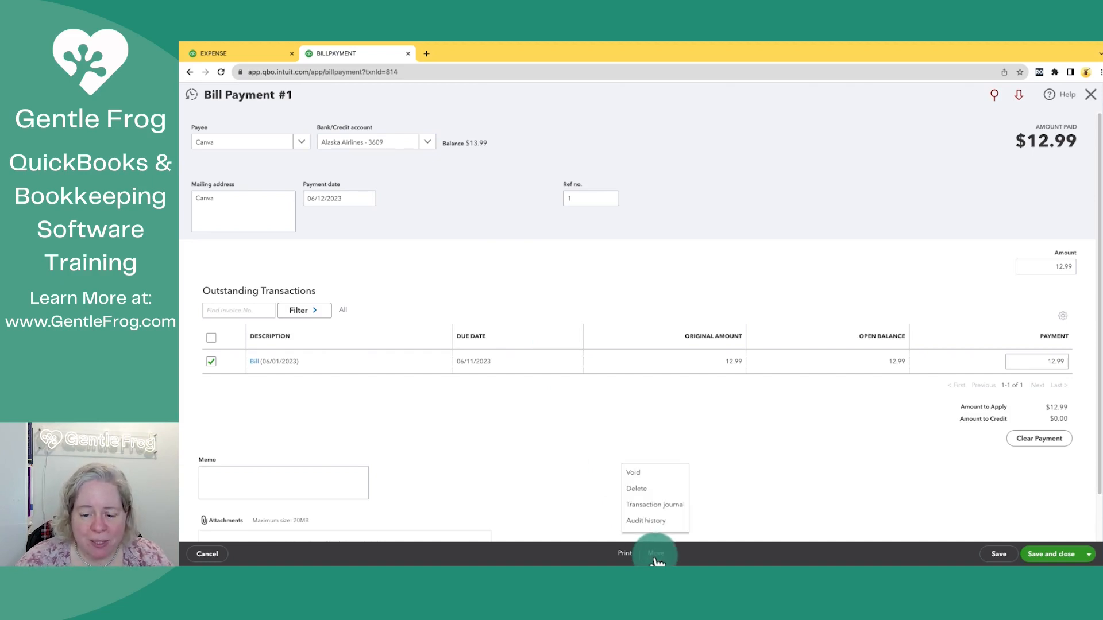
click(636, 488)
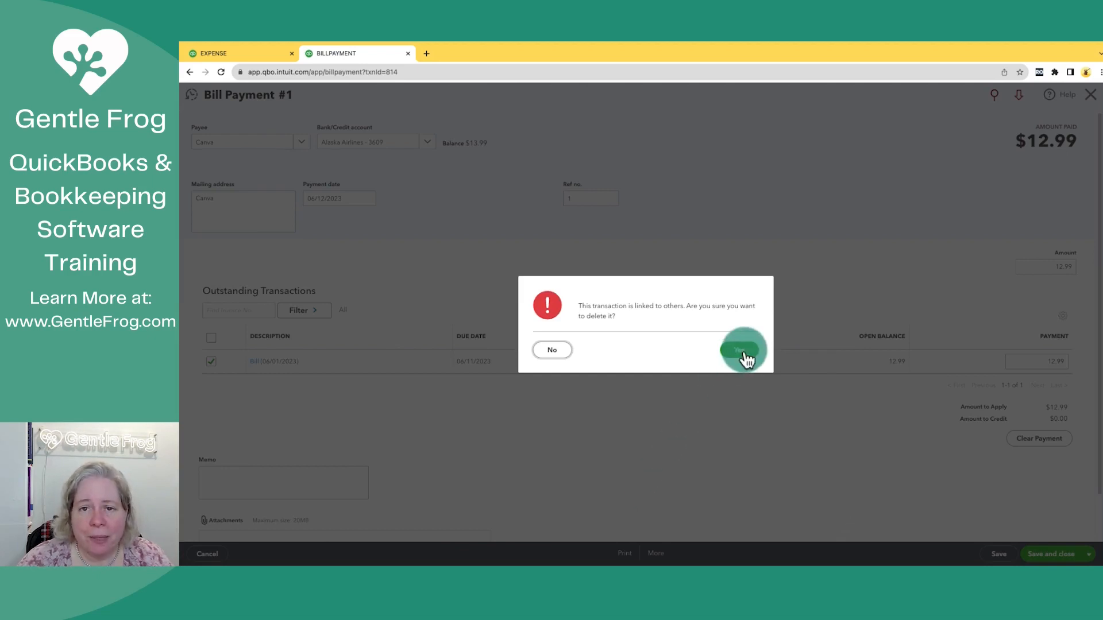
click(741, 349)
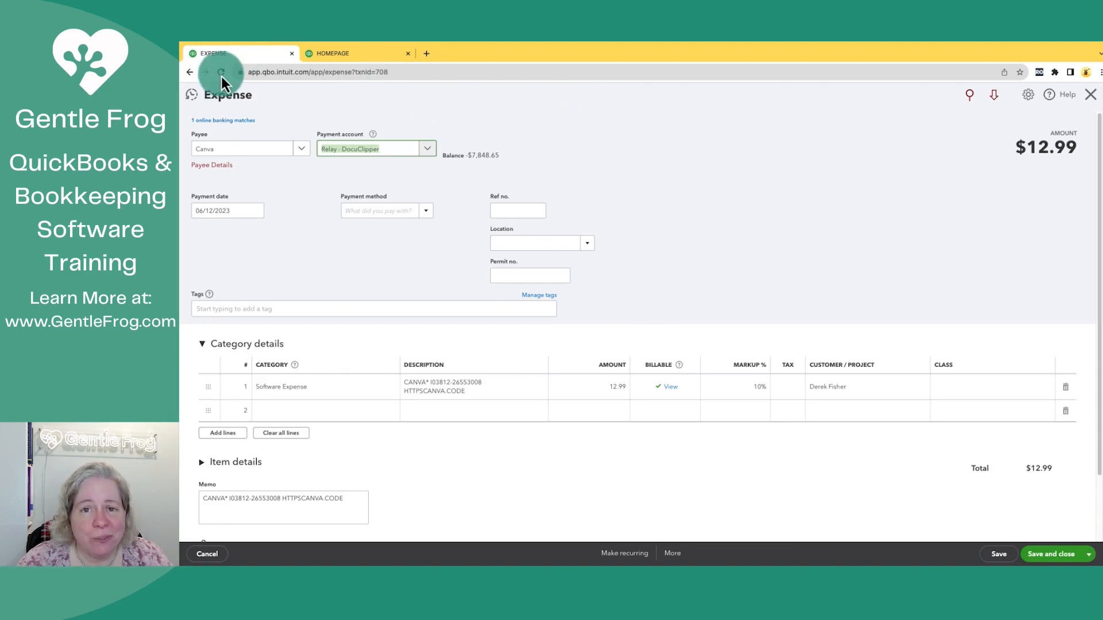
Reload the Canva expense record to begin converting it into a bill payment.
click(220, 71)
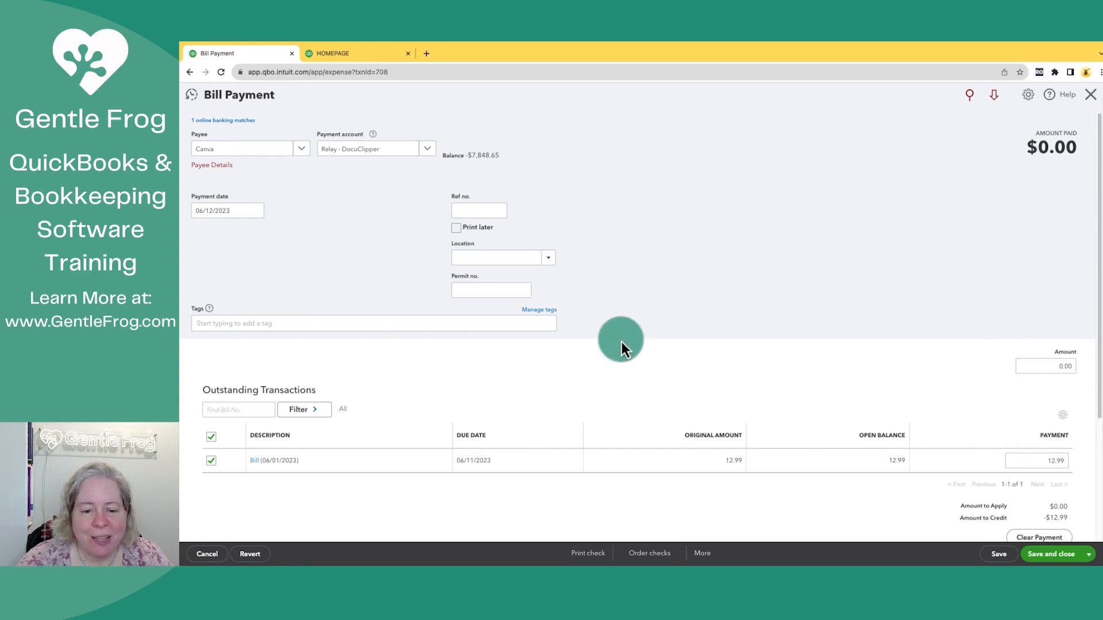
mouse_move(951, 195)
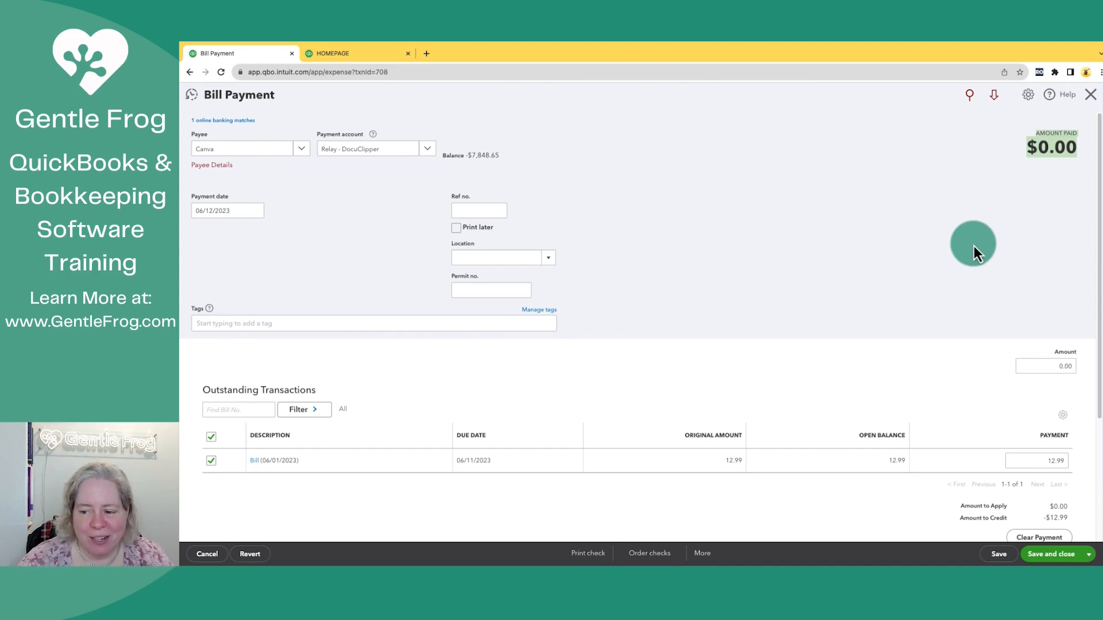
mouse_move(1040, 366)
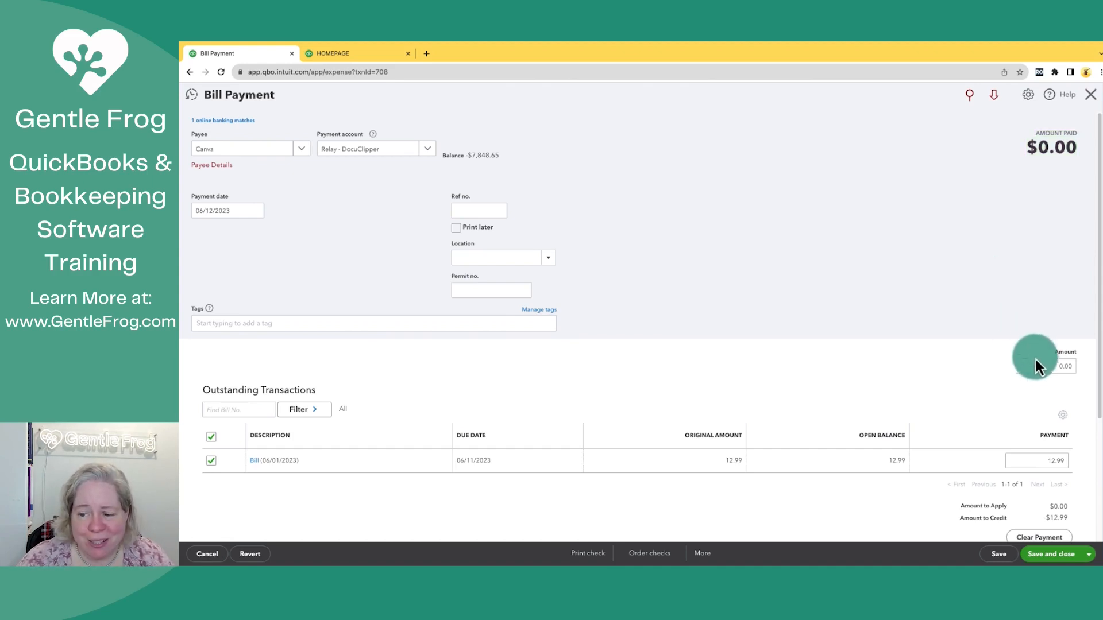
Enter 12.99 as the amount, review the matched bank transaction, and save and close.
click(1043, 366)
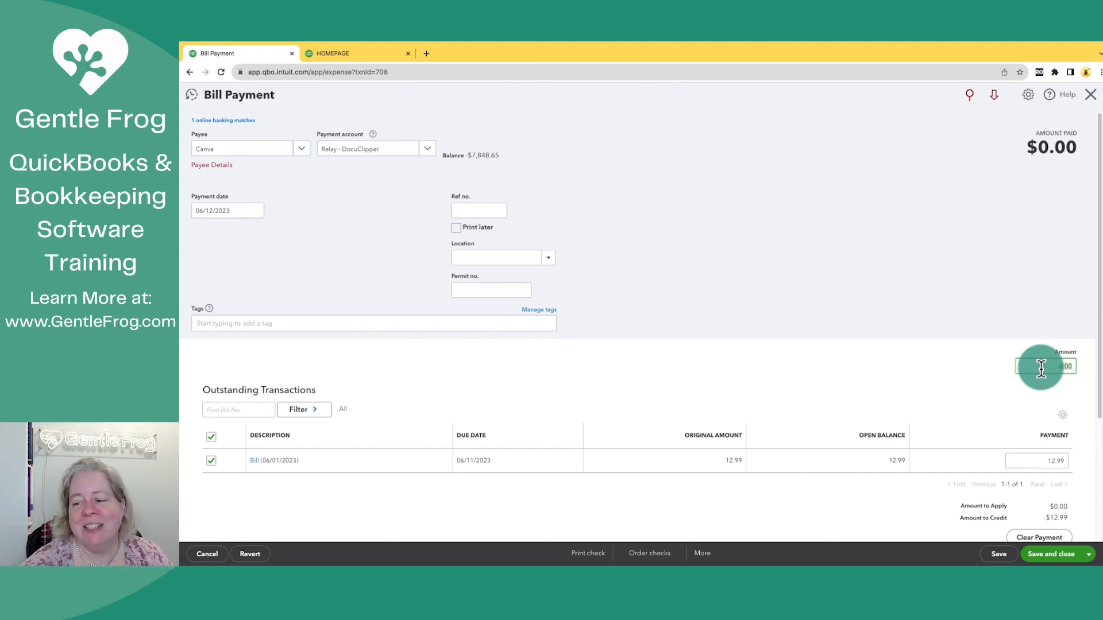
text(12.99)
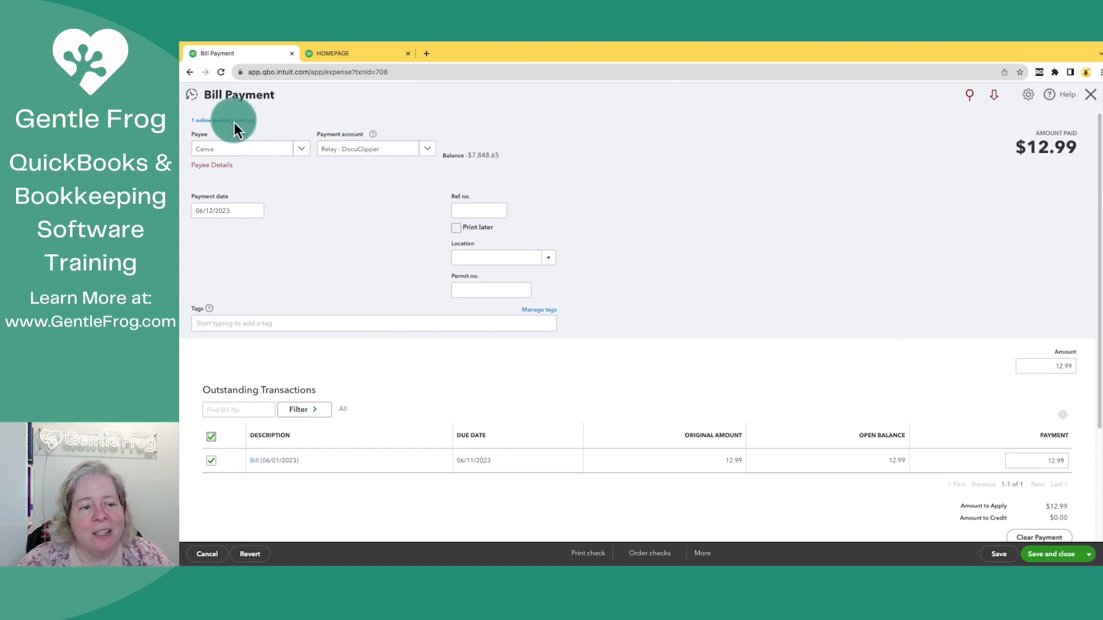
click(222, 119)
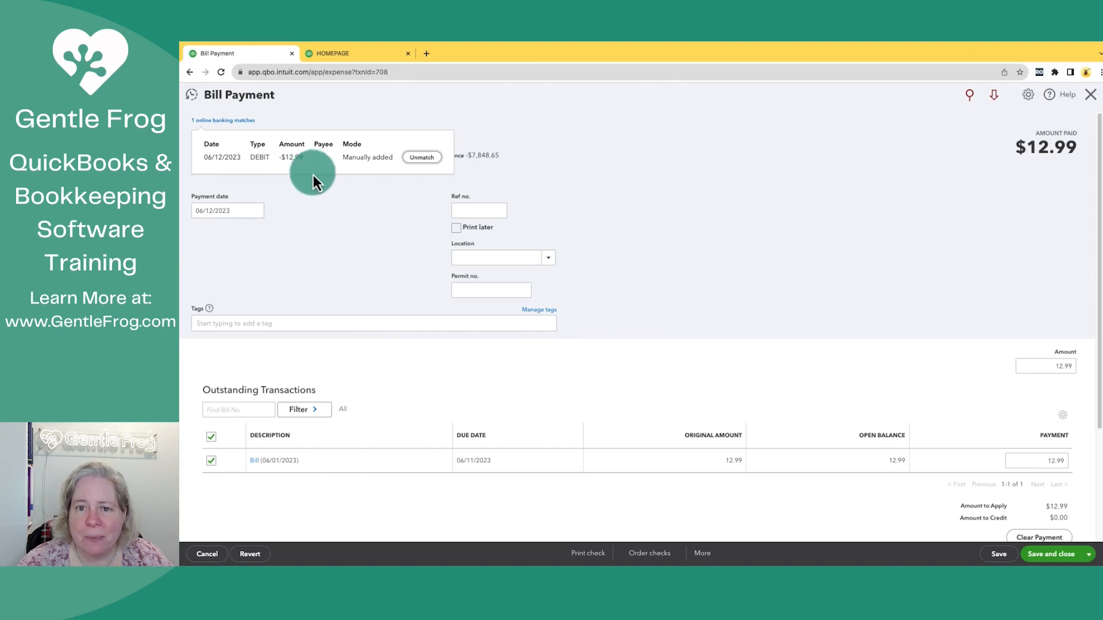
scroll(down, 3)
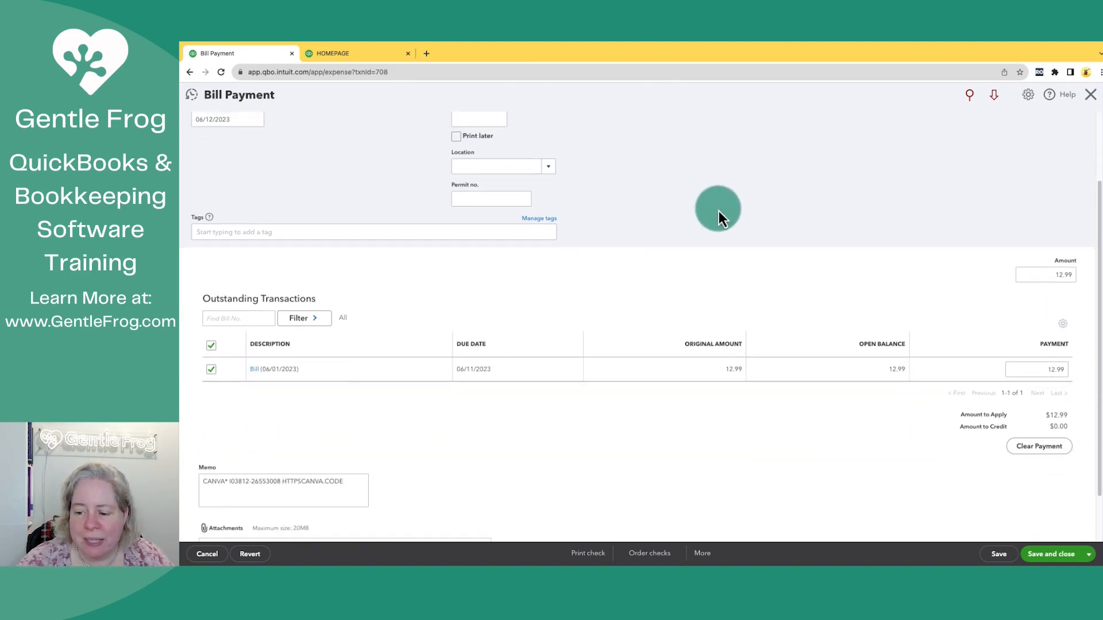
mouse_move(1047, 429)
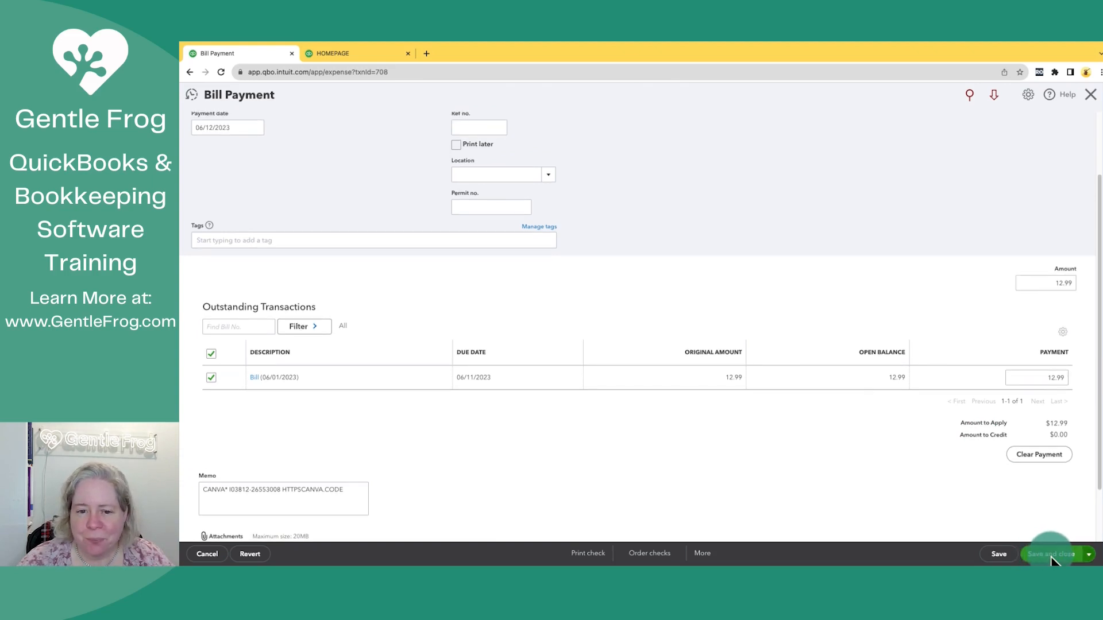
click(1050, 554)
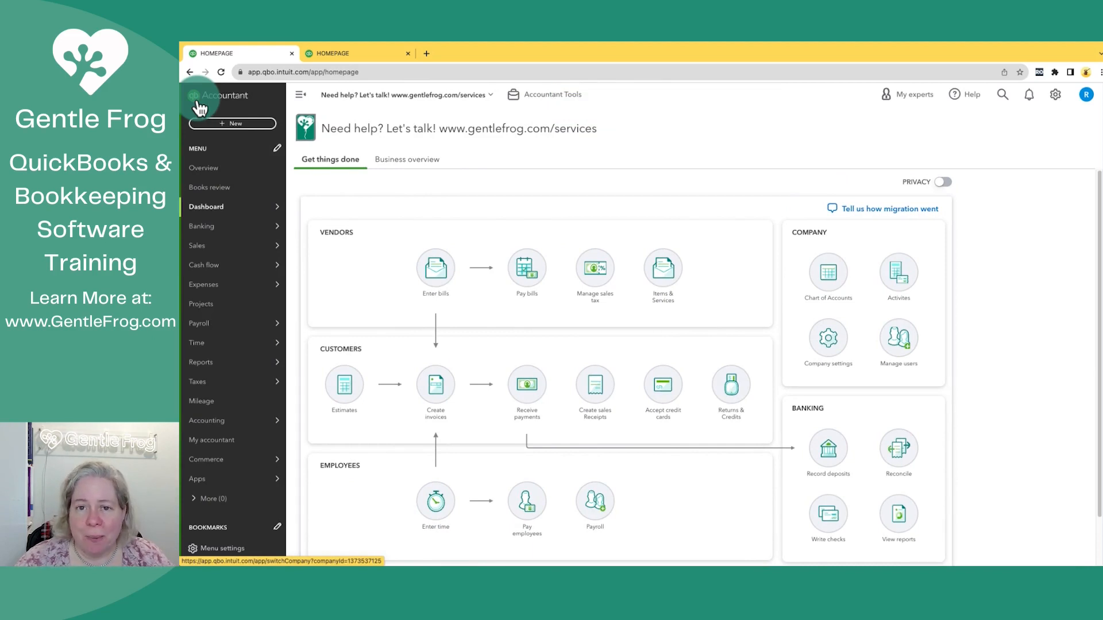
Run a cash-basis Profit and Loss for 06/12/2023, then head to the Vendors list.
click(201, 362)
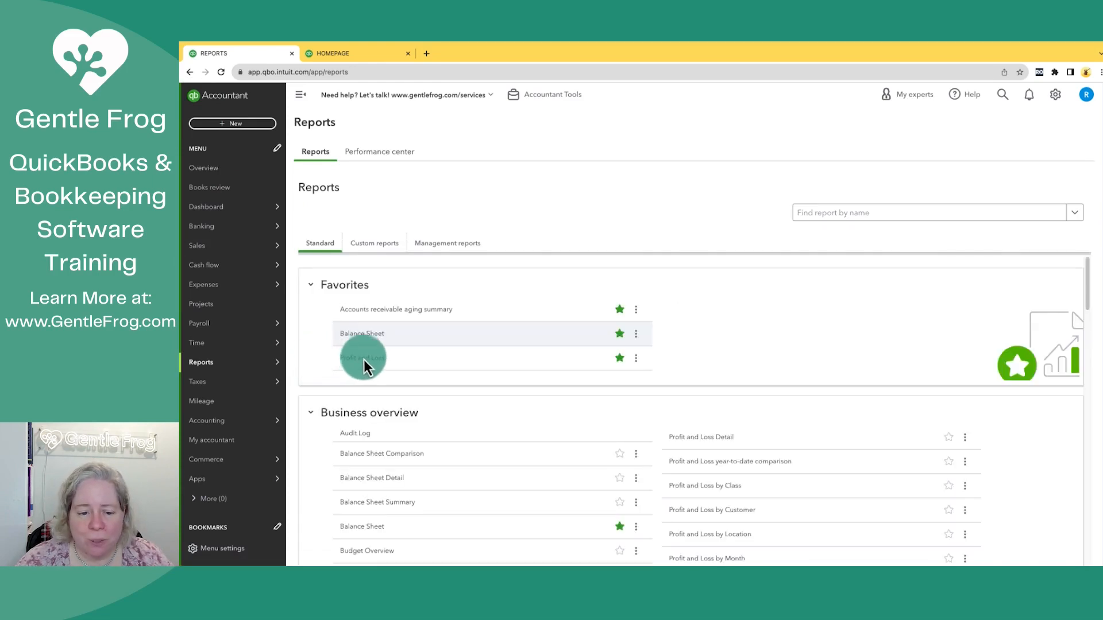
click(361, 357)
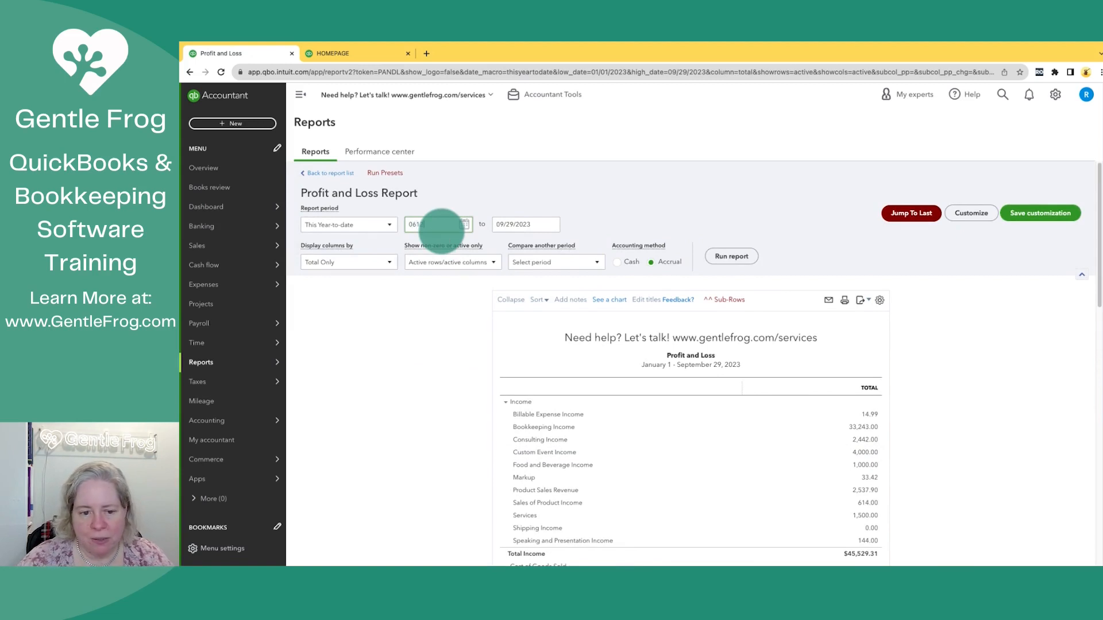
text(06122)
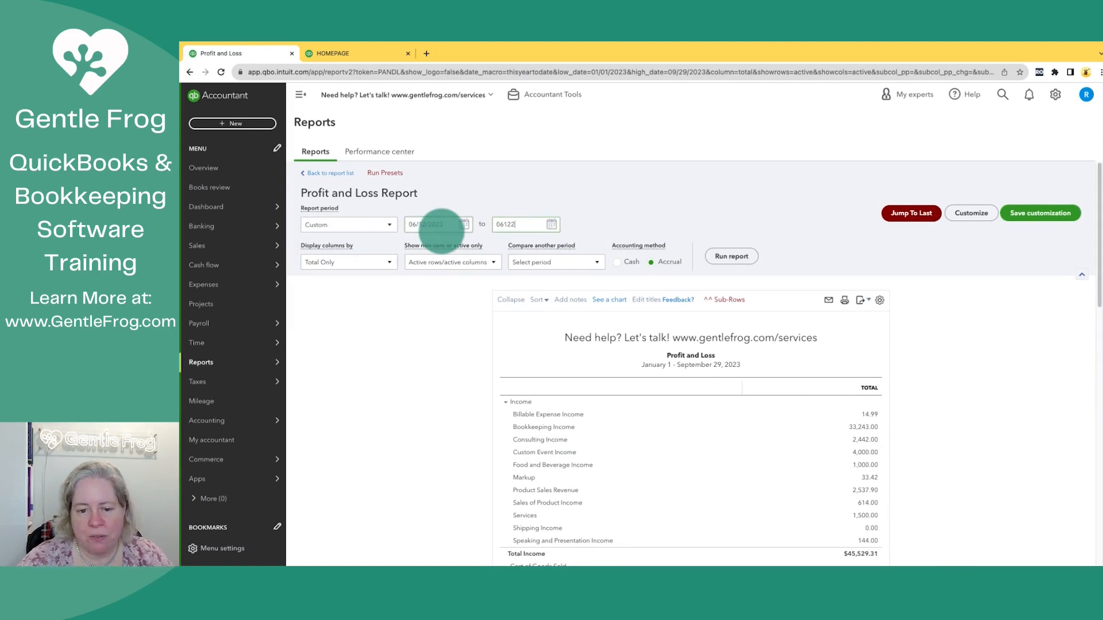
click(730, 257)
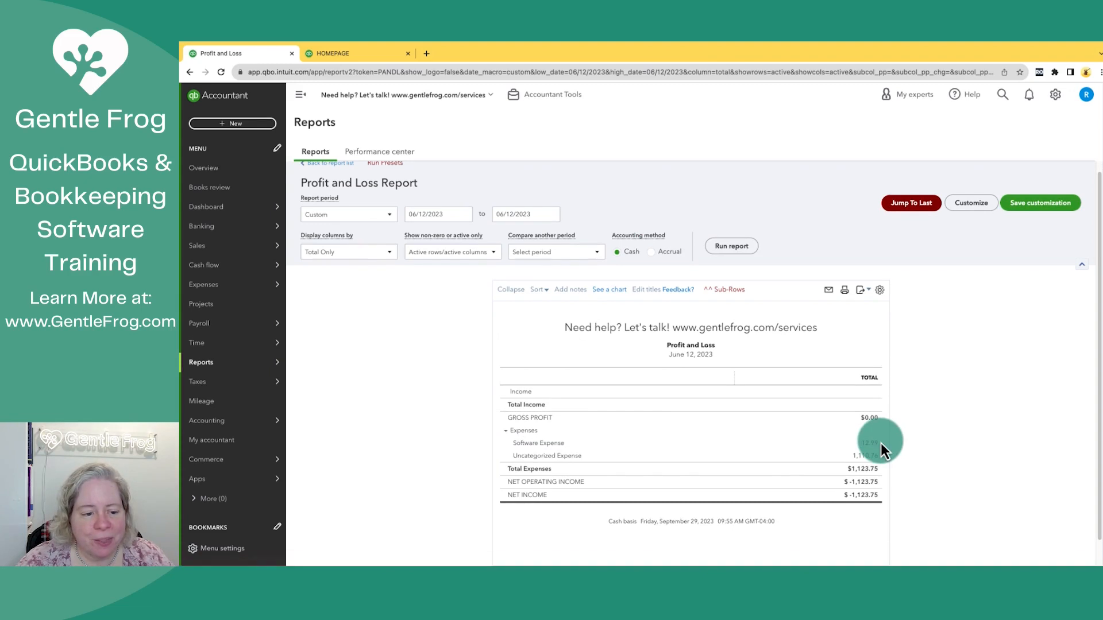
click(204, 284)
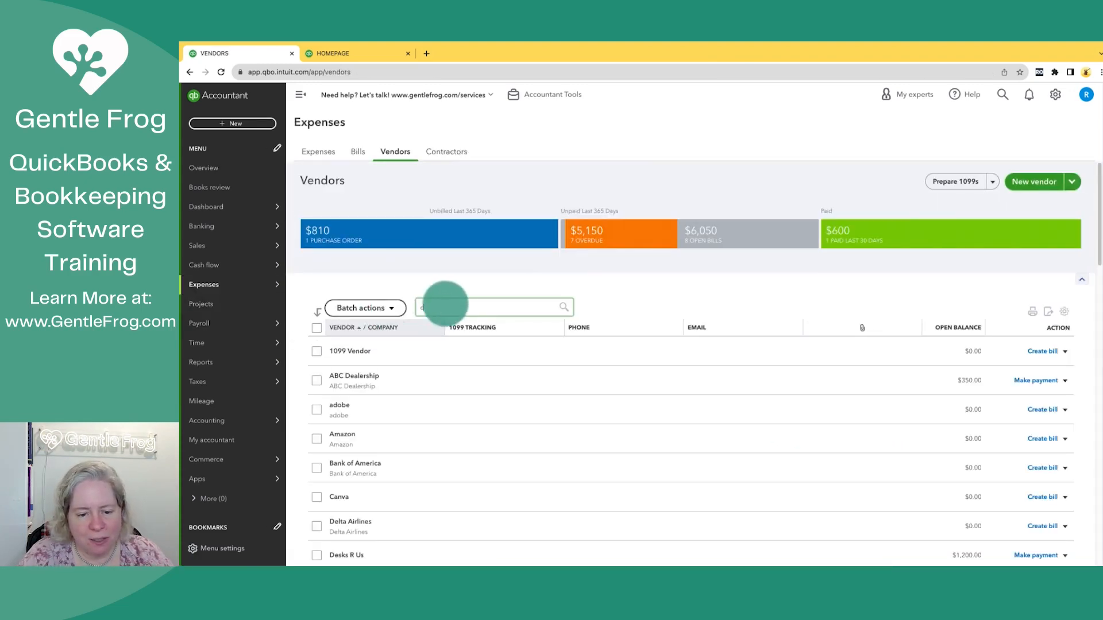
Search vendors for 'canva' and open Canva's record with its bill and bill payment.
text(canva)
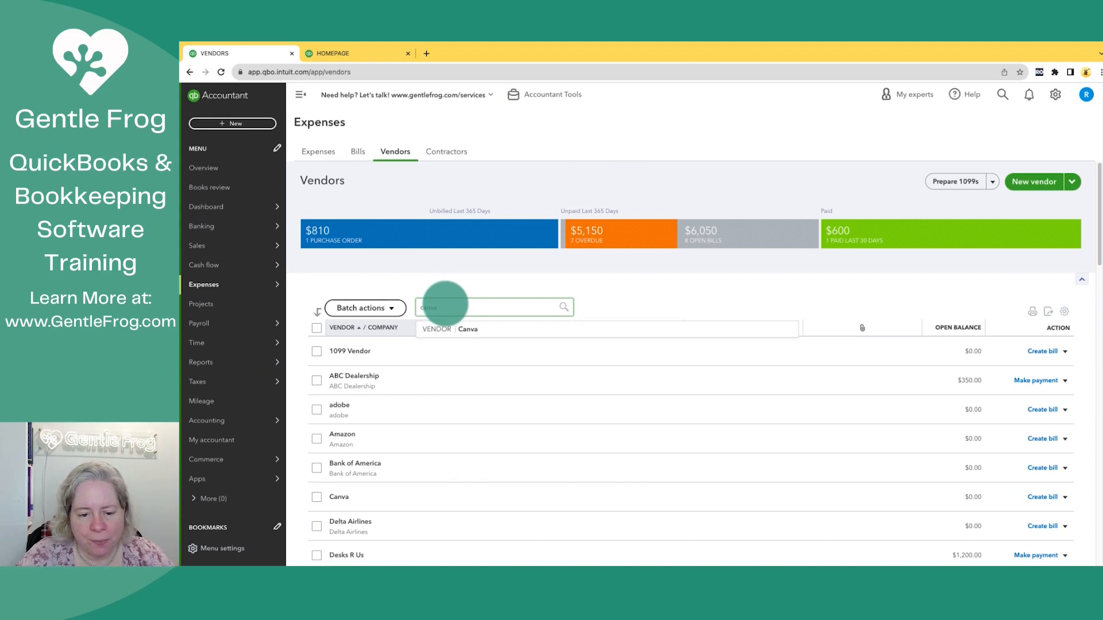
click(338, 496)
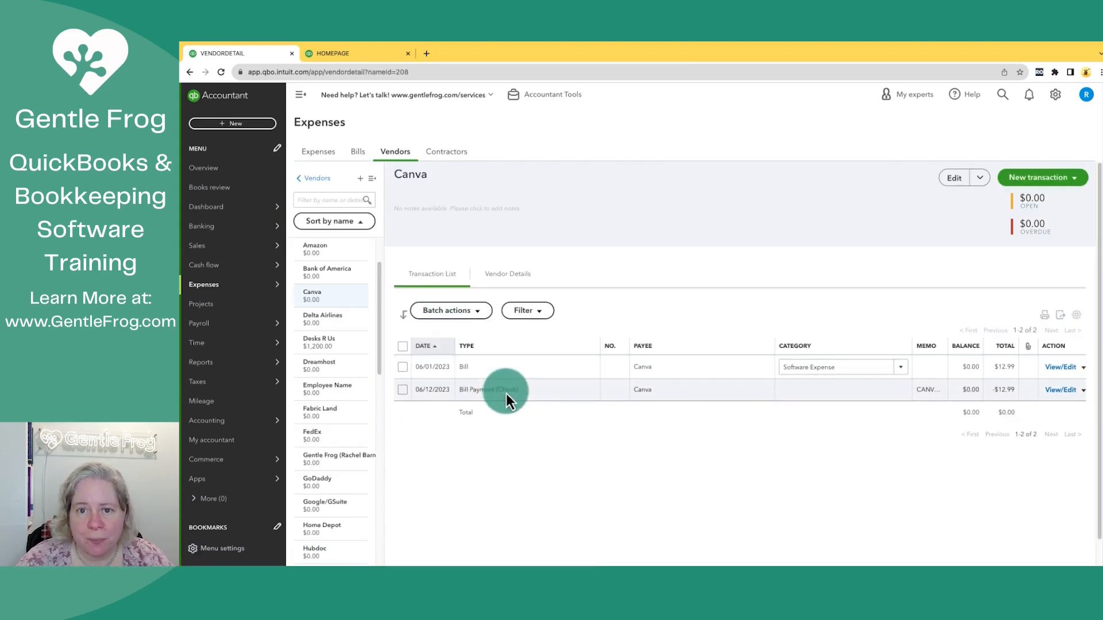
click(1002, 94)
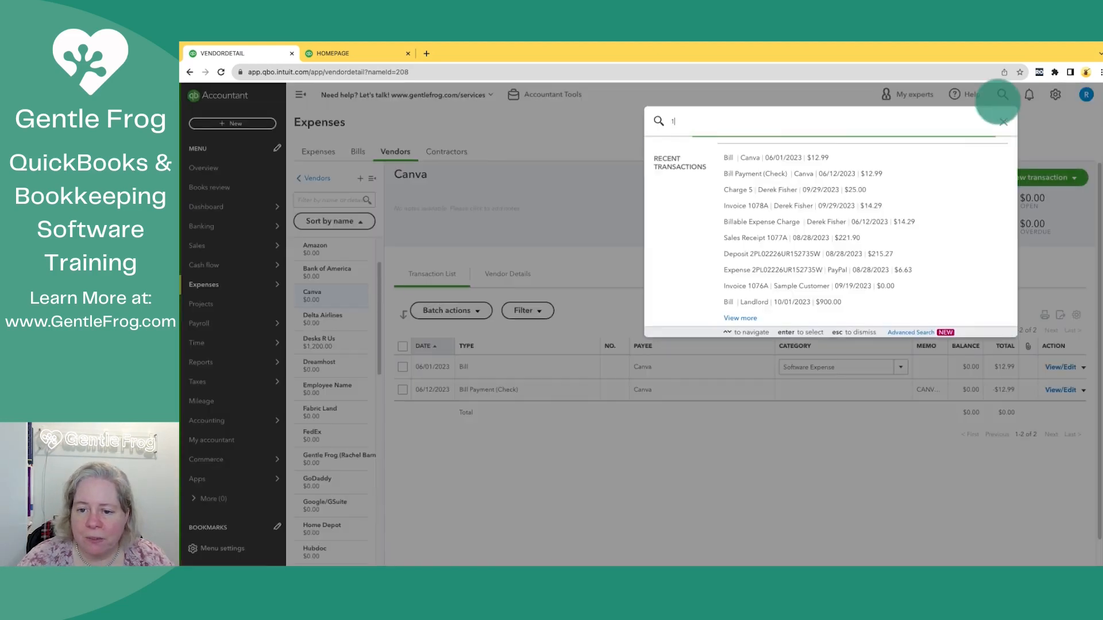
Search for 12.99 and open the Canva Bill Payment from the results.
text(2.99)
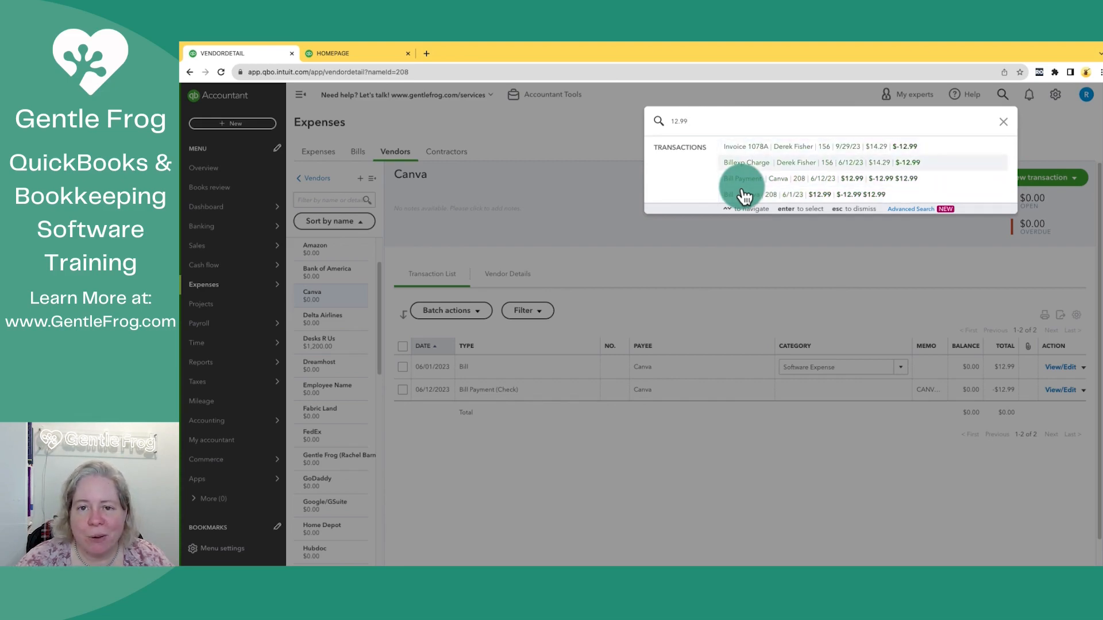
click(1003, 121)
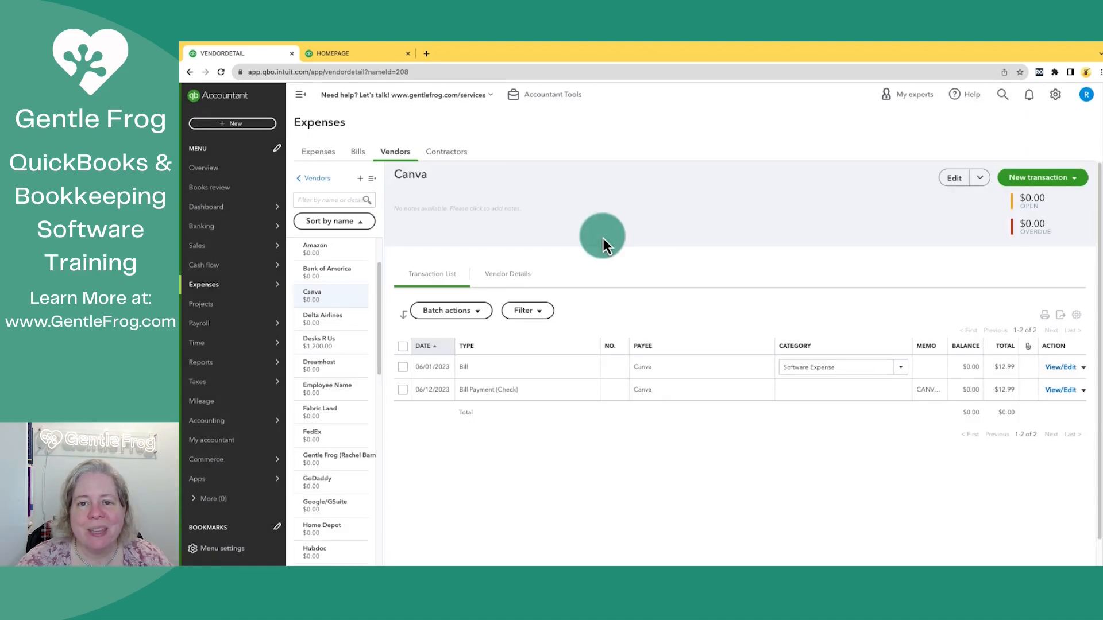